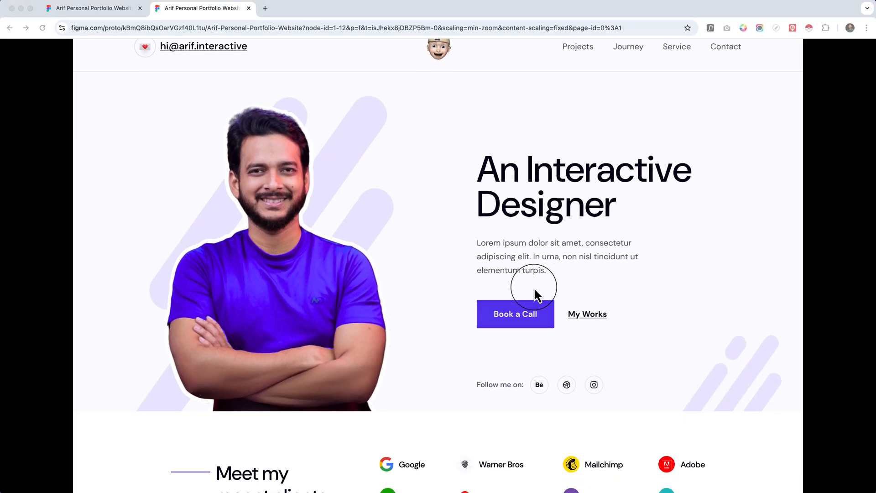
scroll(down, 3)
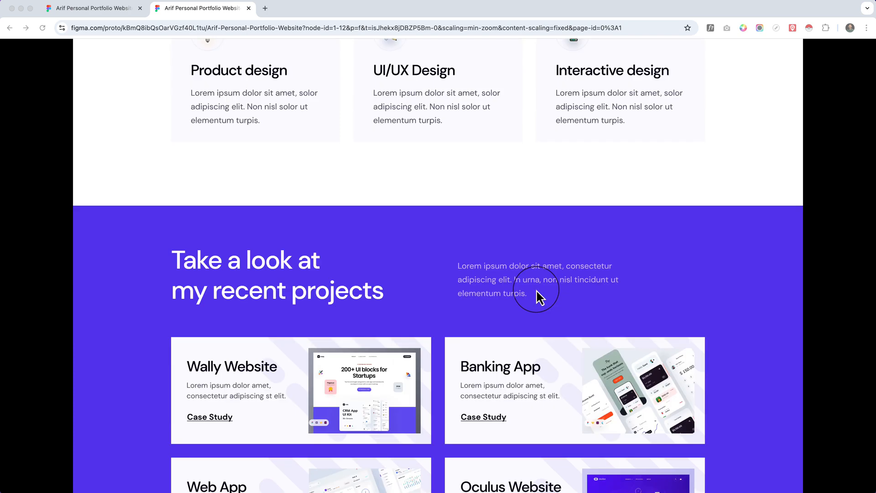
scroll(down, 3)
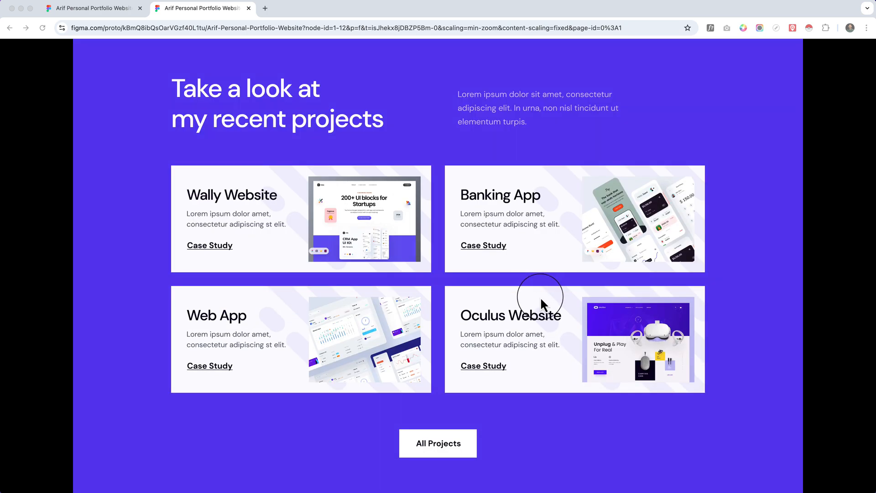
scroll(down, 3)
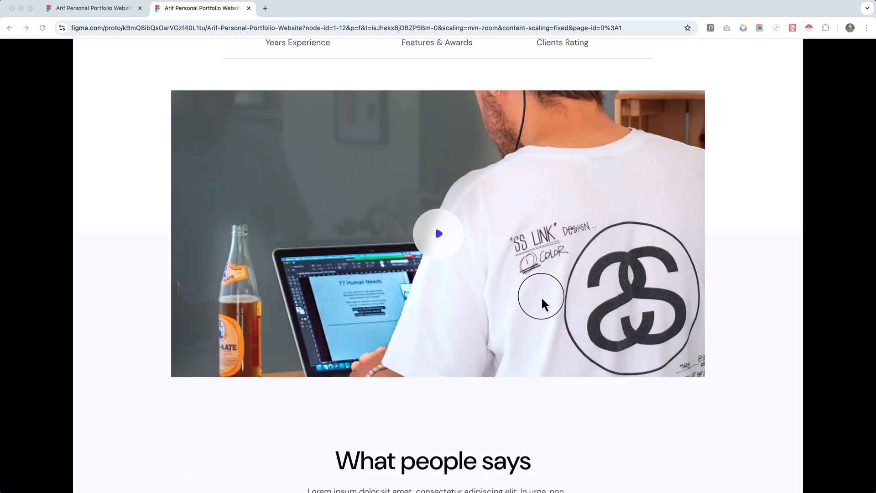
scroll(down, 3)
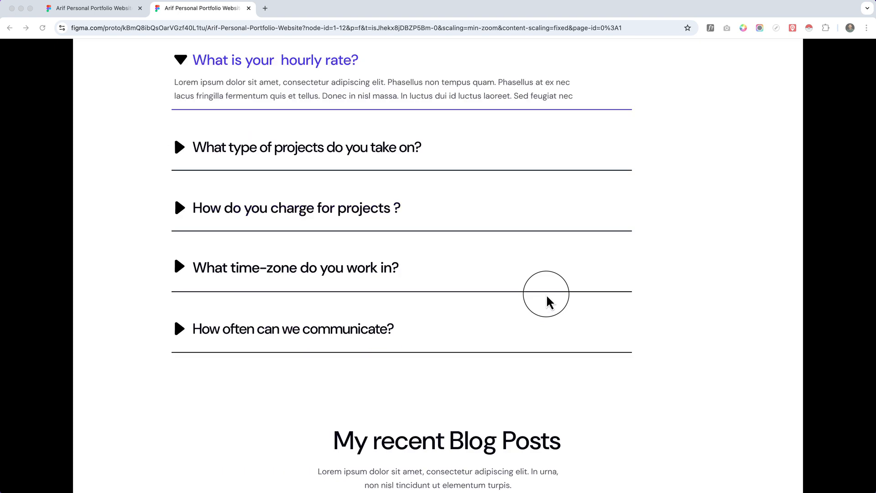
scroll(down, 3)
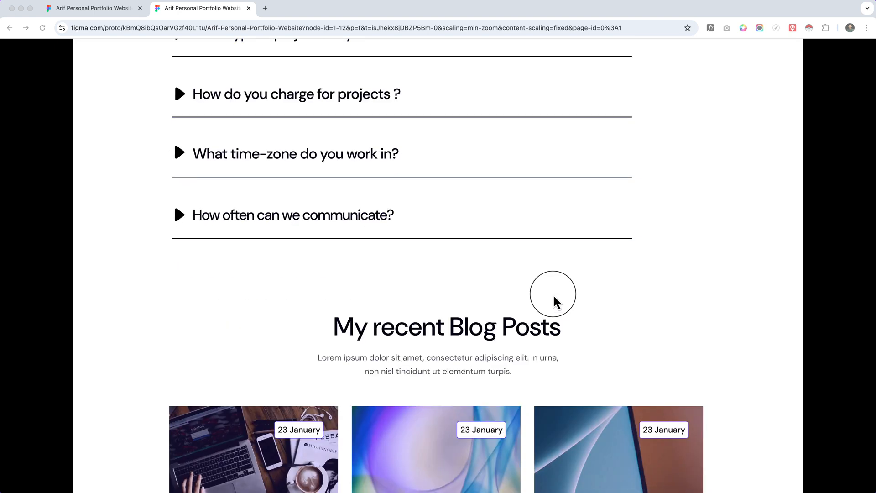
scroll(down, 3)
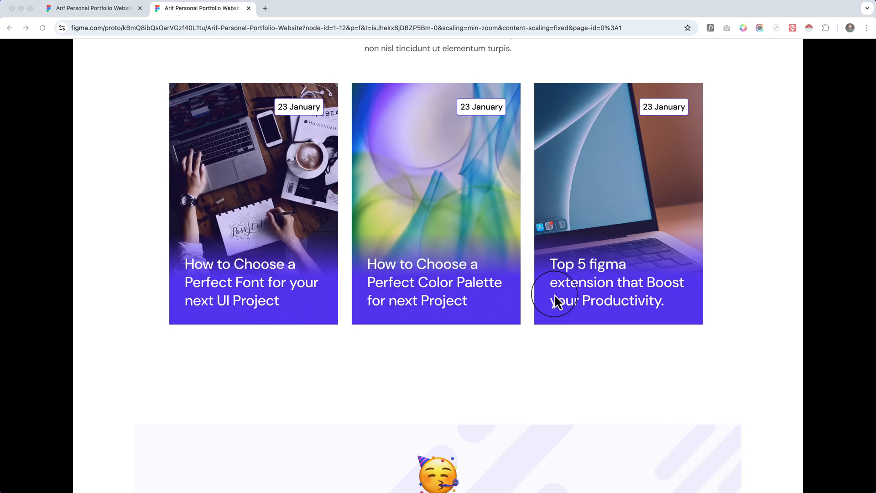
scroll(down, 3)
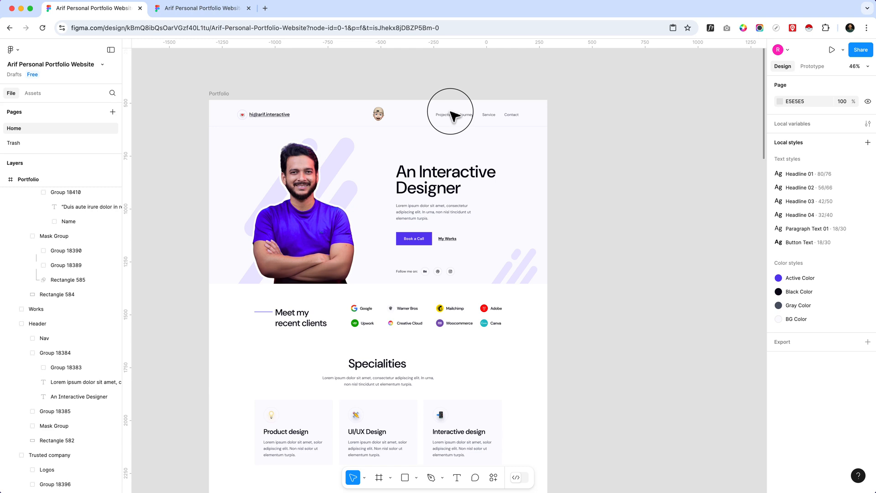
mouse_move(446, 62)
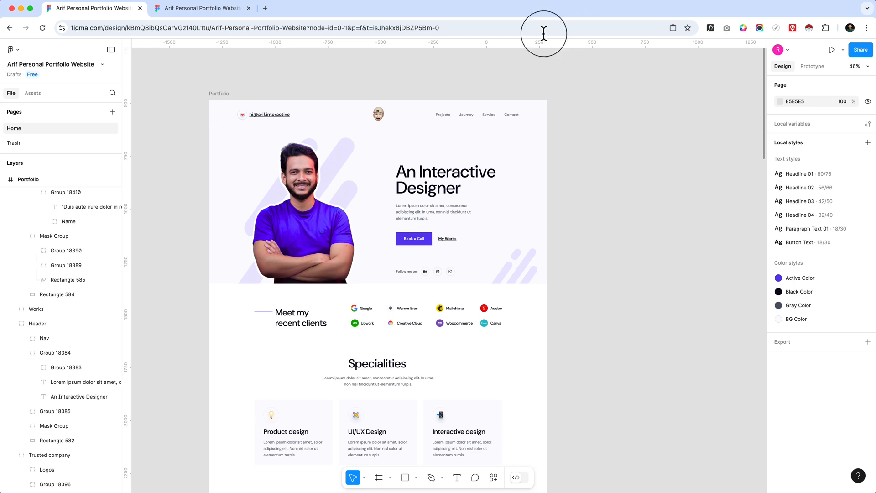
mouse_move(499, 63)
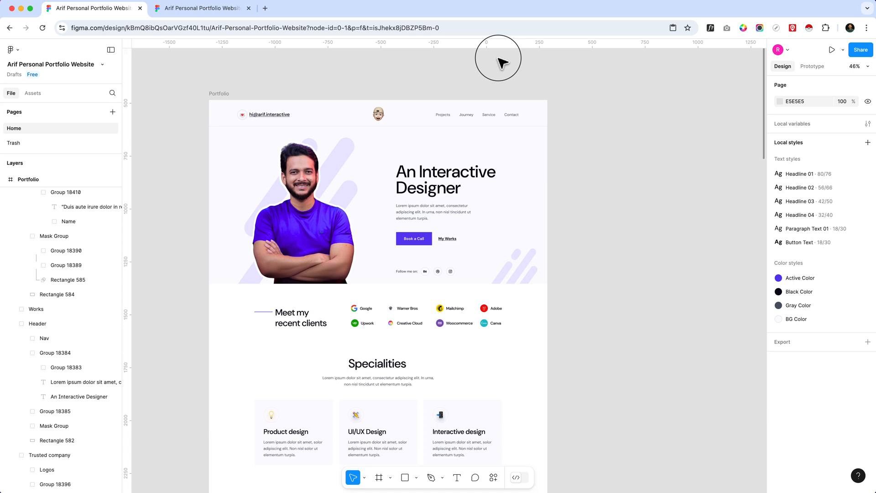
mouse_move(253, 14)
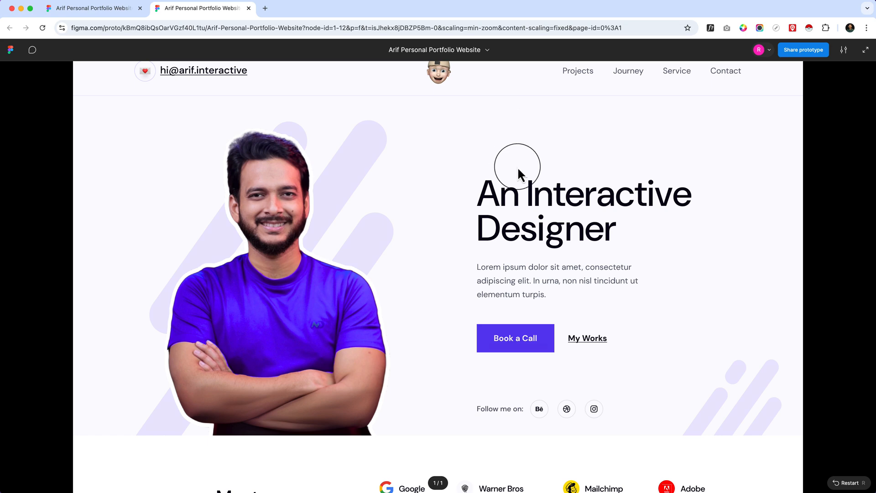
scroll(down, 3)
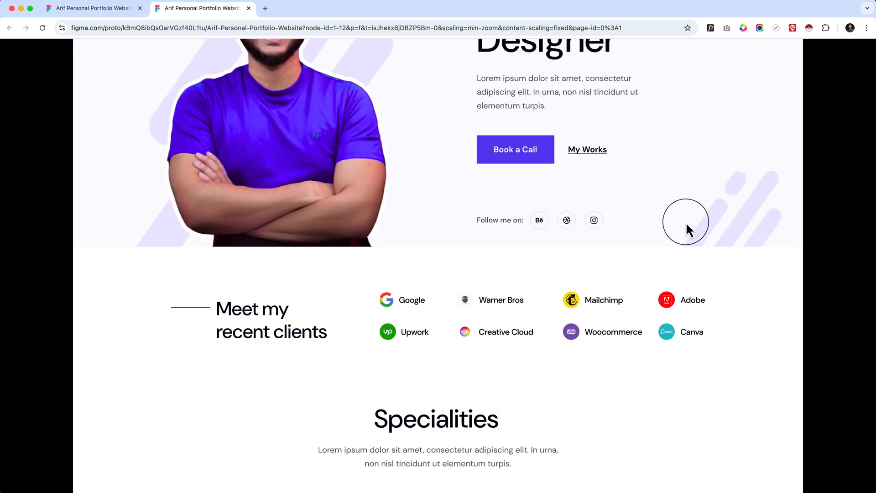
scroll(up, 3)
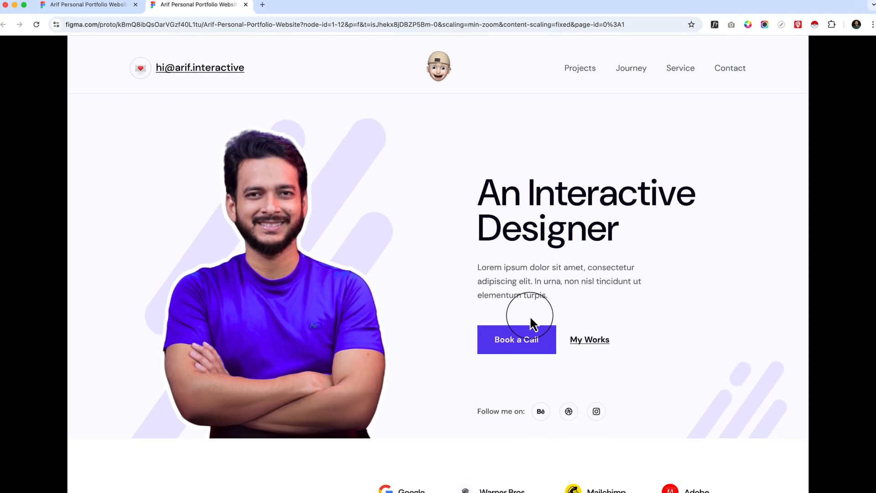
scroll(down, 3)
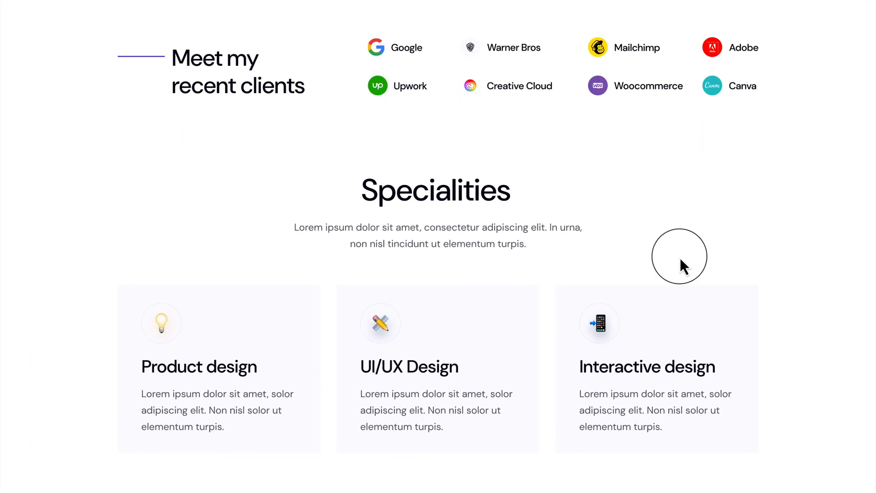
scroll(down, 3)
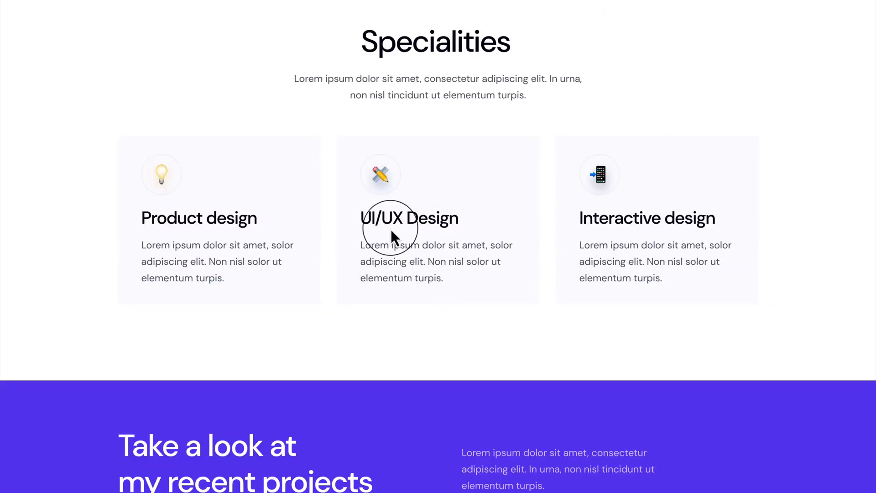
mouse_move(318, 234)
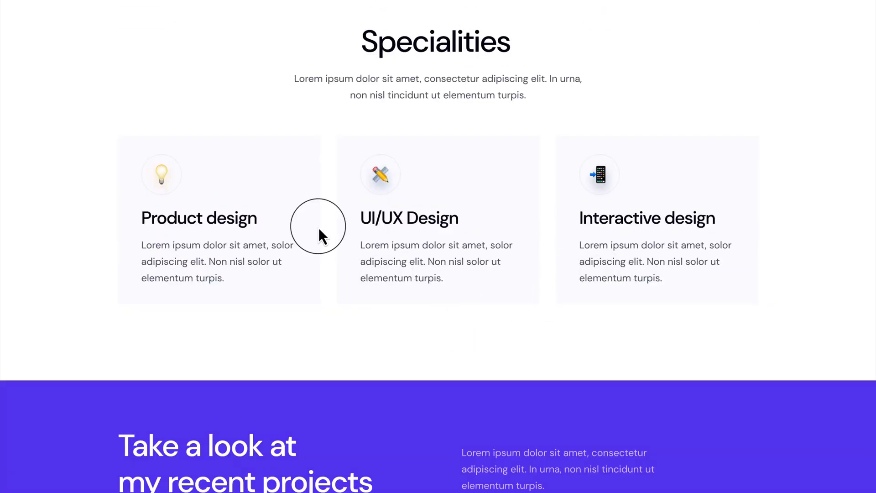
mouse_move(328, 227)
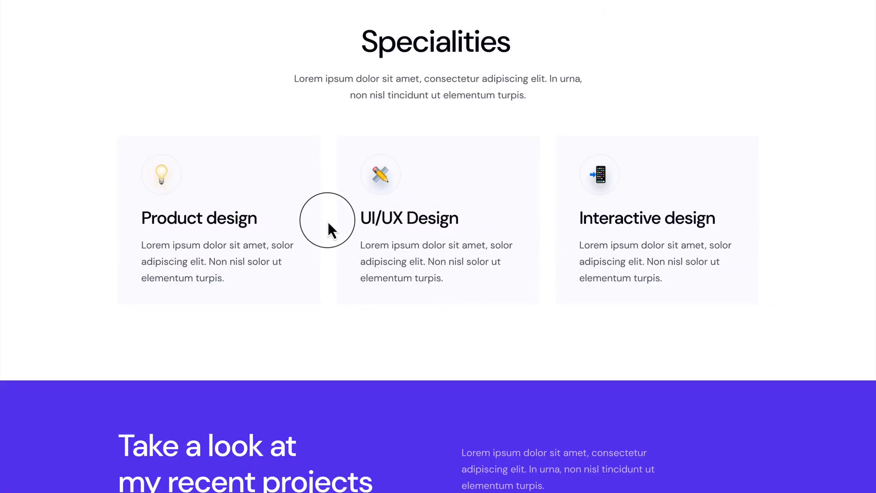
scroll(down, 3)
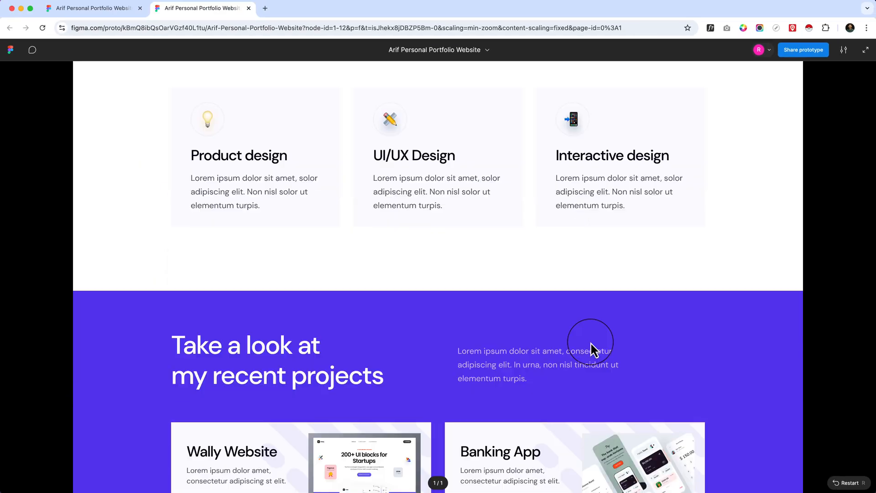
scroll(down, 3)
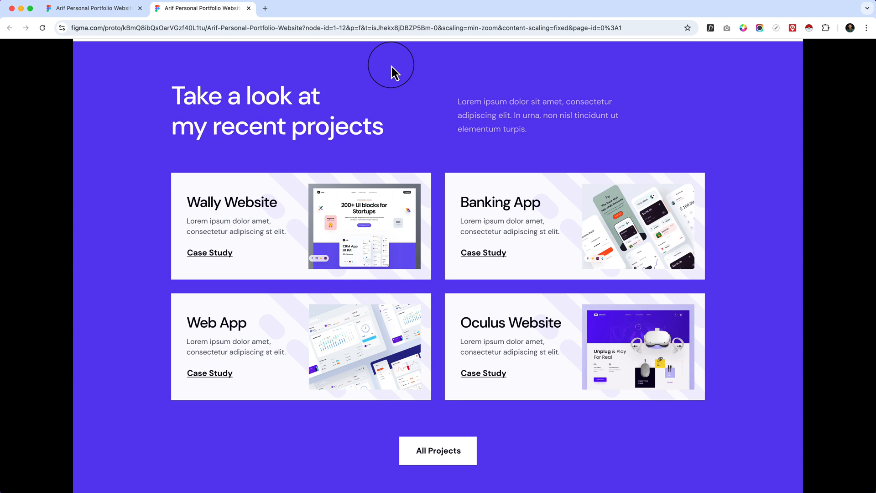
mouse_move(481, 263)
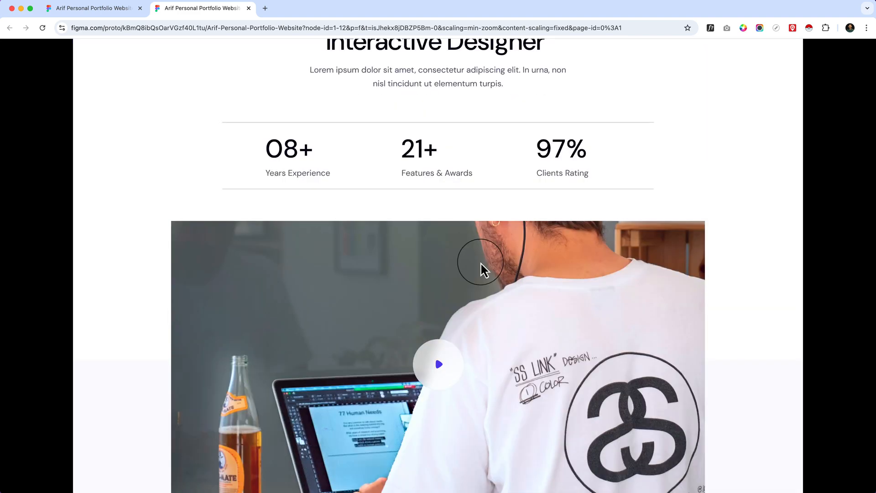
scroll(down, 3)
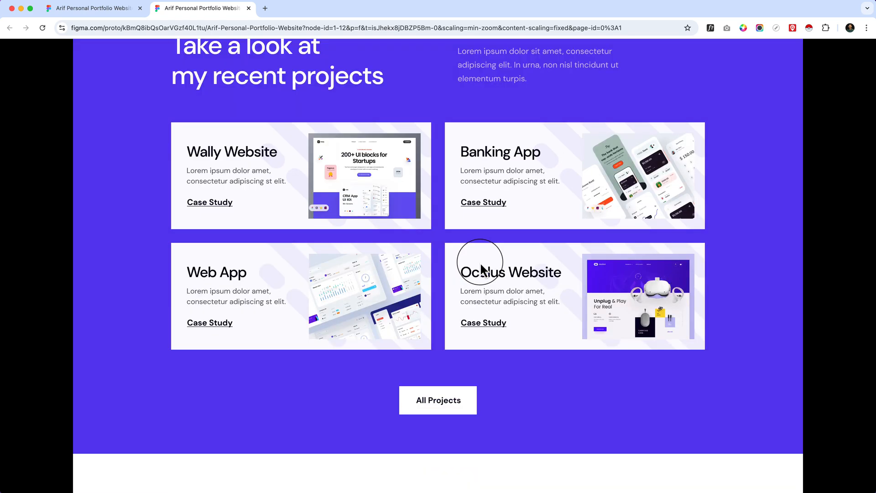
mouse_move(473, 266)
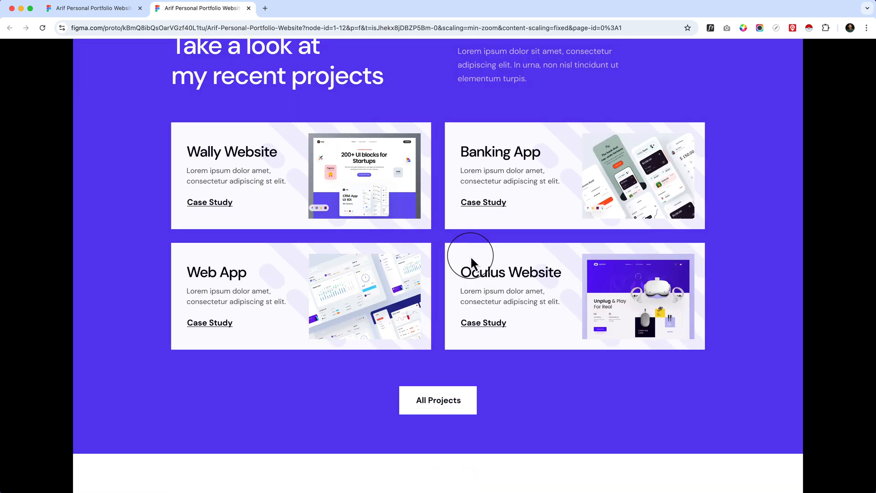
scroll(down, 3)
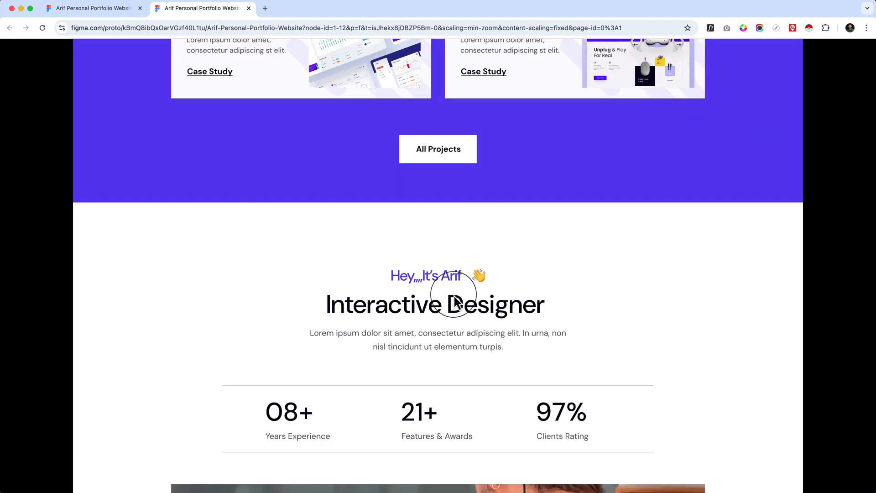
scroll(down, 3)
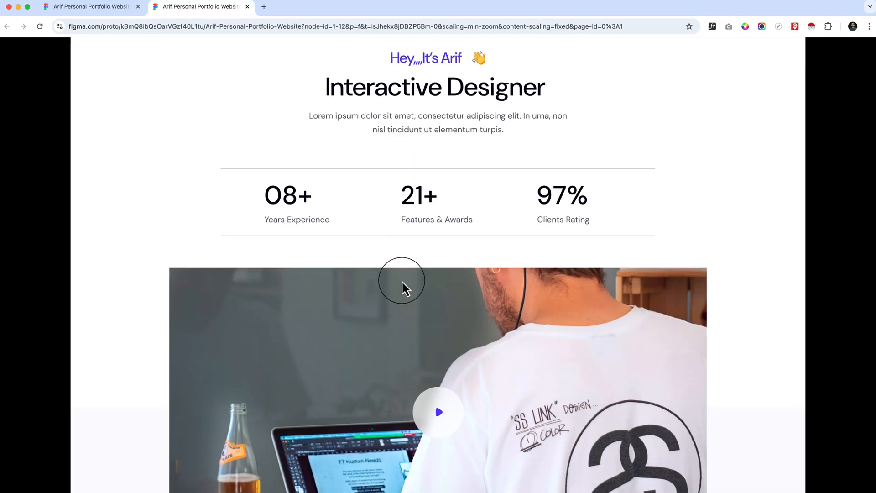
scroll(down, 3)
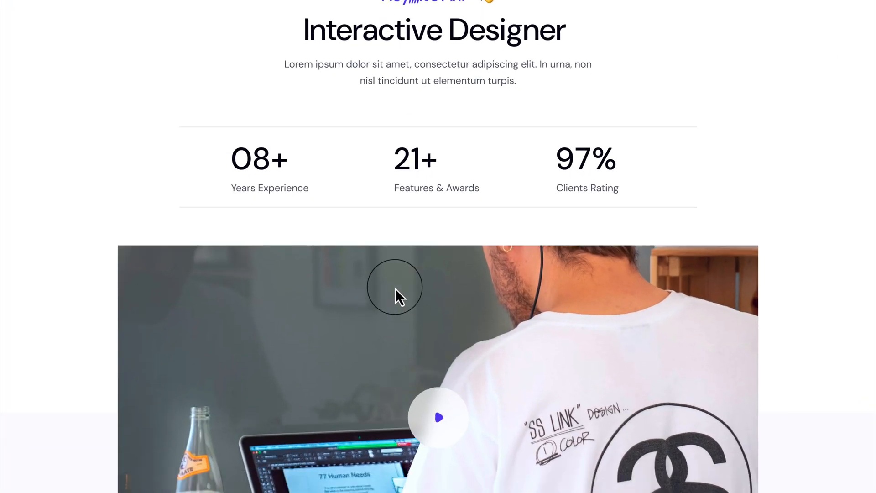
scroll(down, 3)
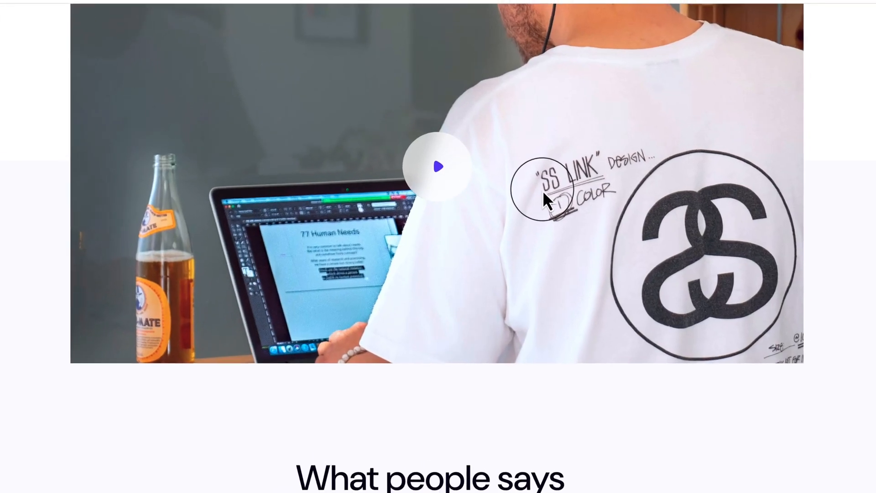
scroll(down, 3)
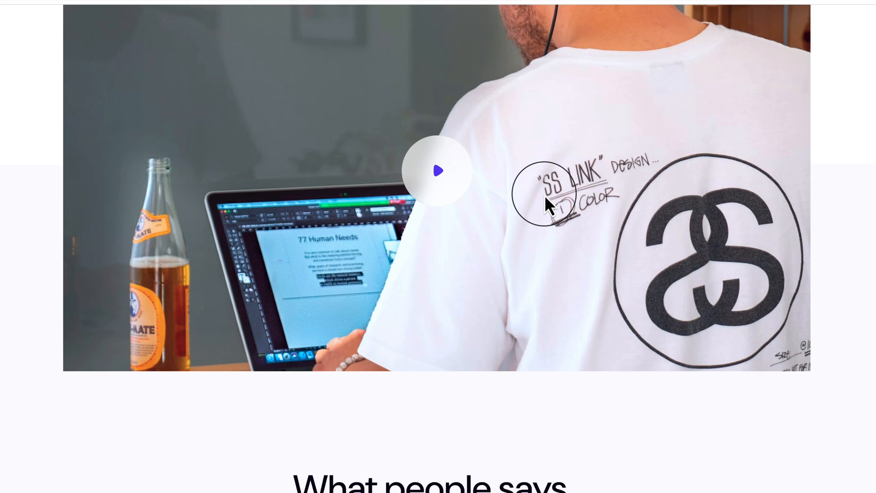
scroll(down, 3)
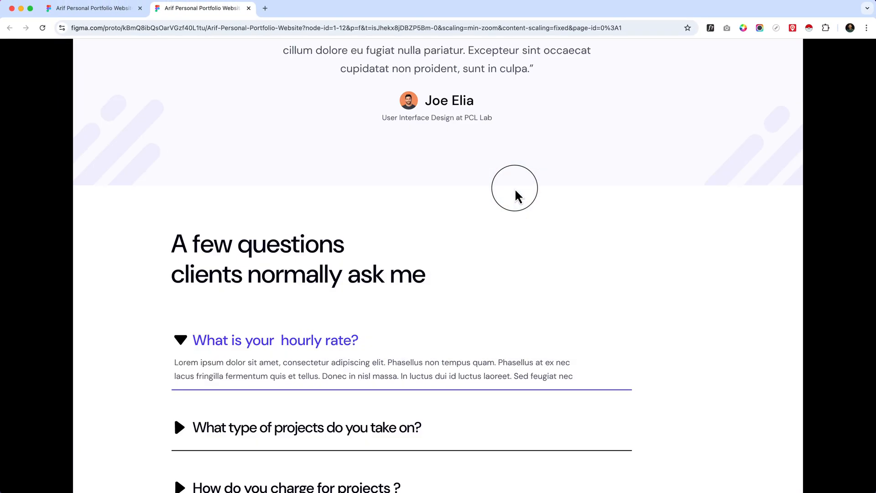
scroll(down, 3)
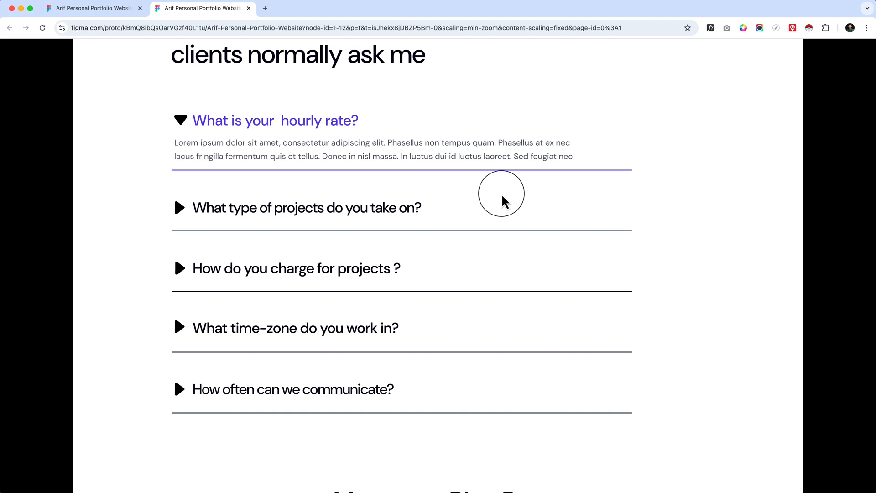
scroll(down, 3)
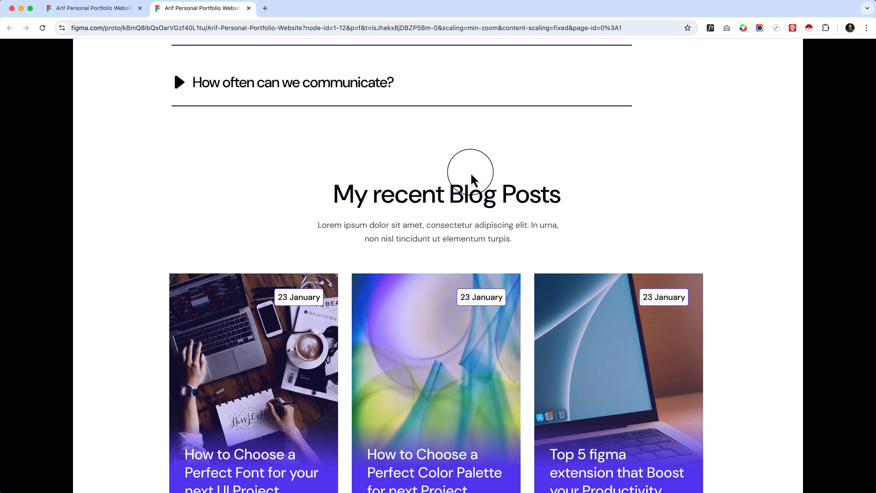
scroll(down, 3)
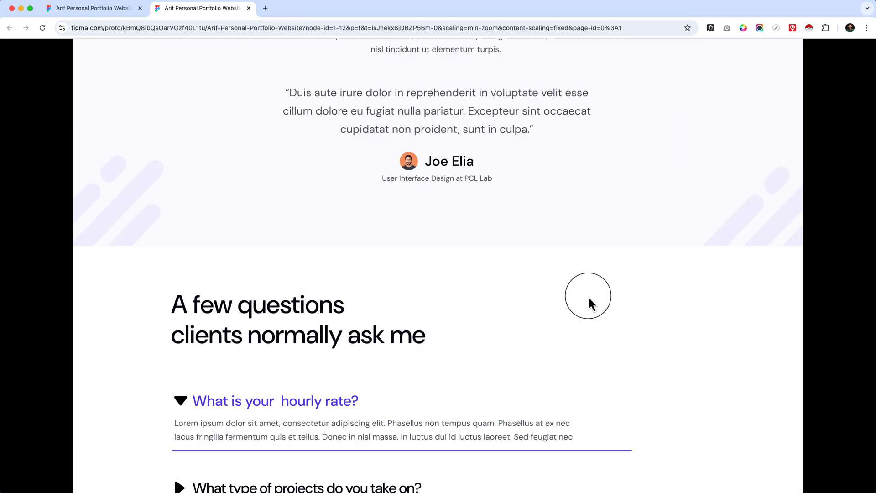
scroll(down, 3)
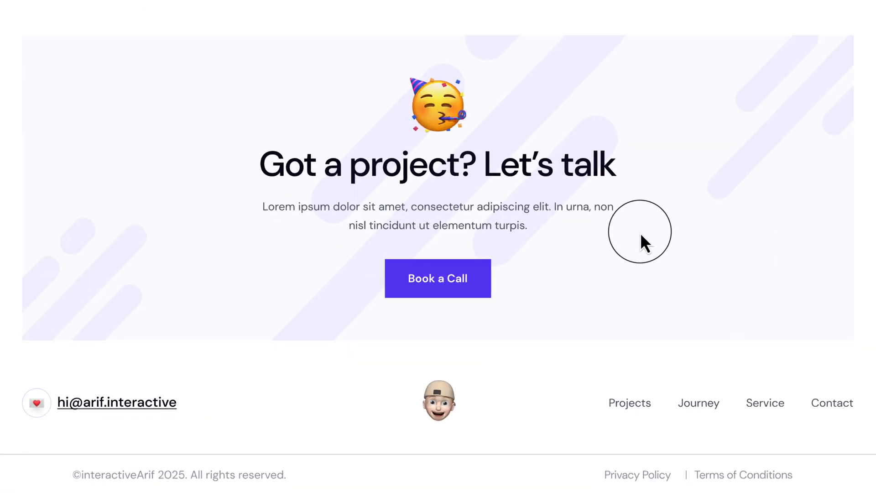
scroll(down, 3)
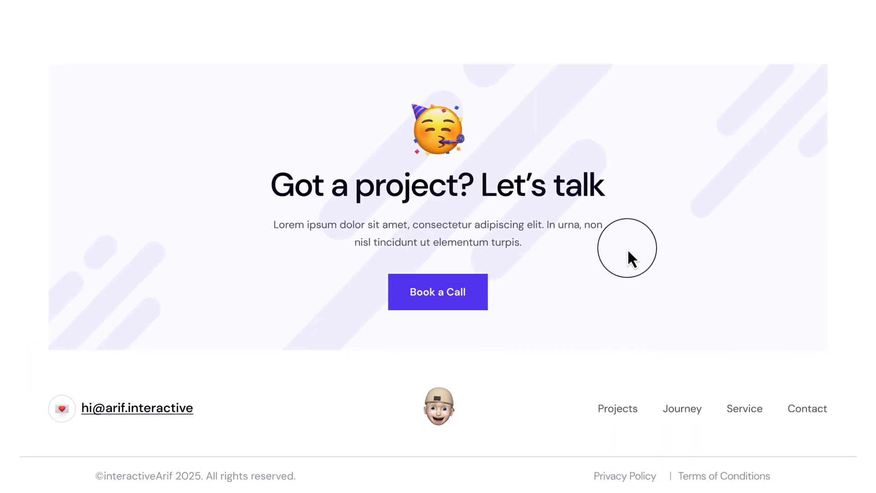